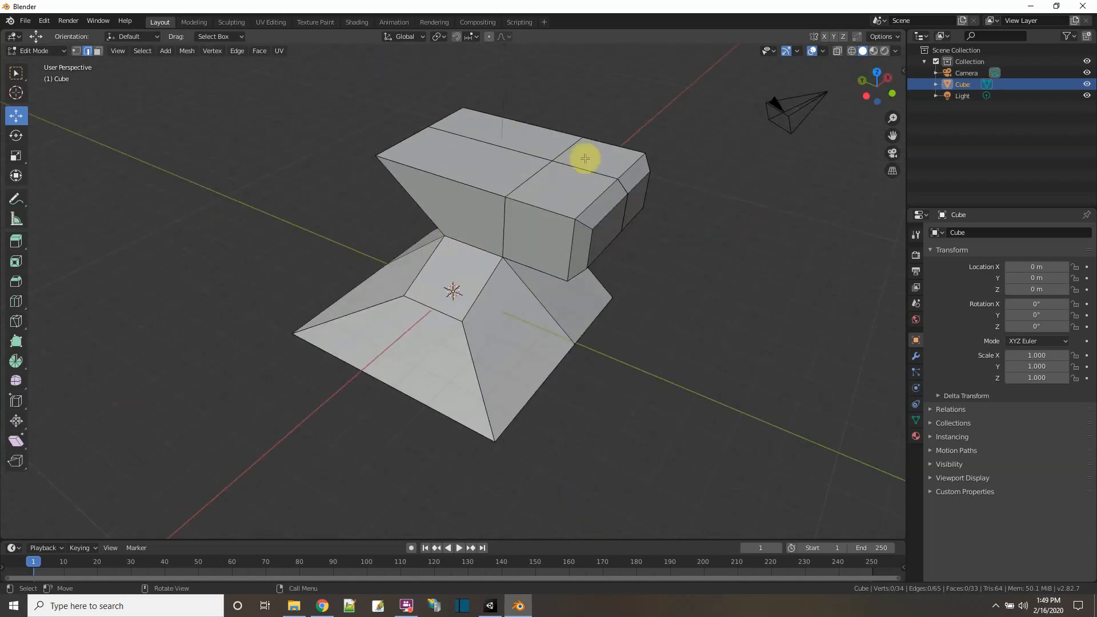
pyautogui.moveTo(470, 148)
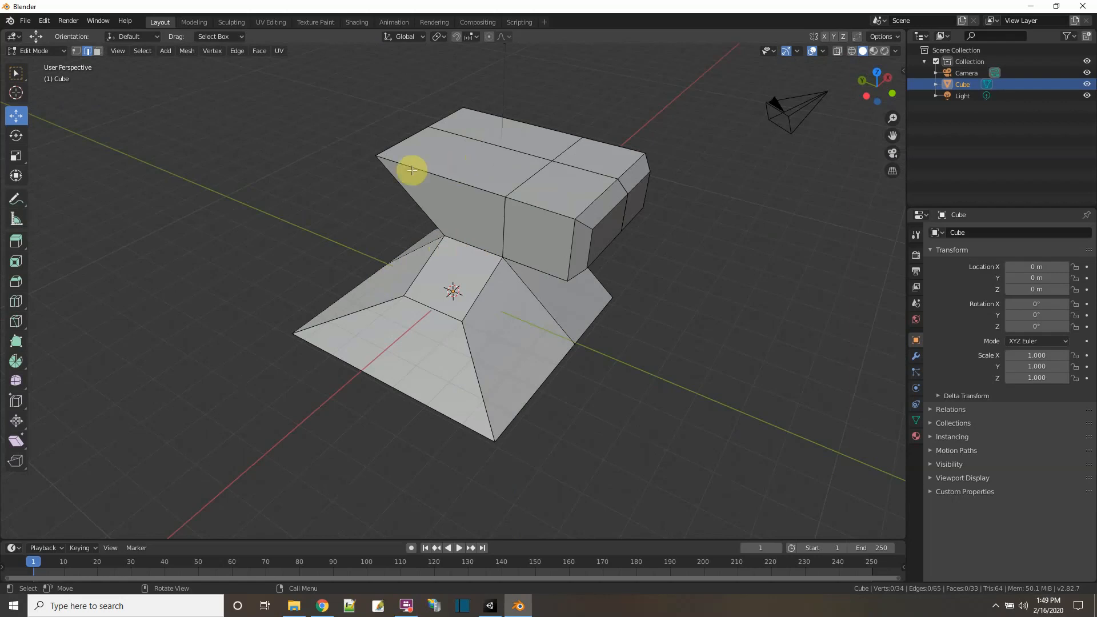
# Switch to the UV Editing workspace so the empty UV grid shows beside the mesh.
pyautogui.click(271, 22)
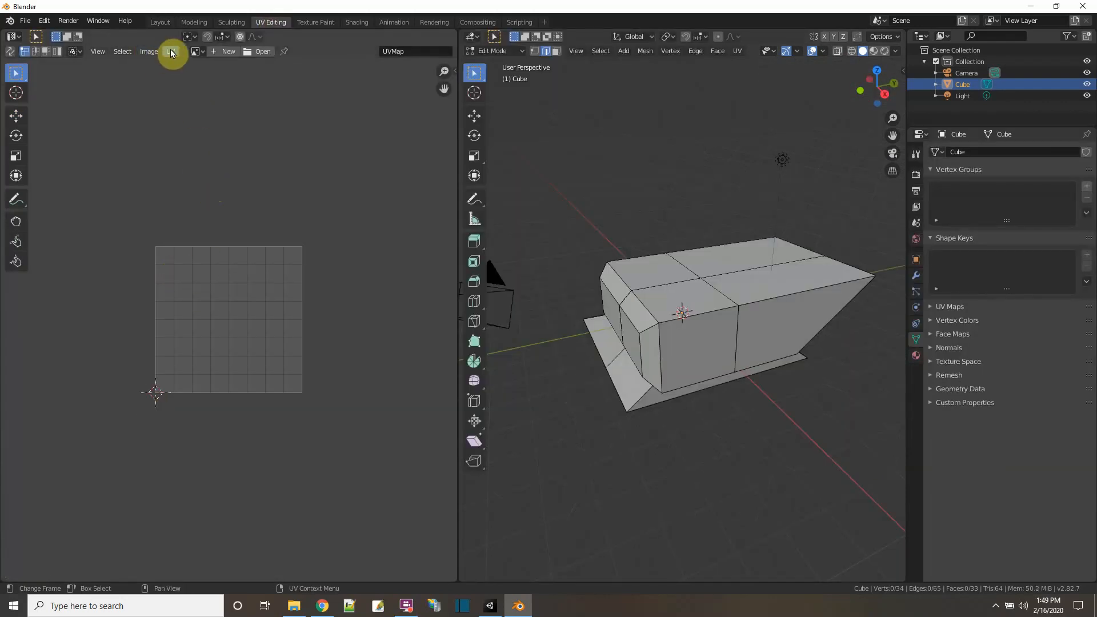
# Unwrap all selected faces of the mesh so their UVs lay out as a cross on the grid.
pyautogui.click(169, 52)
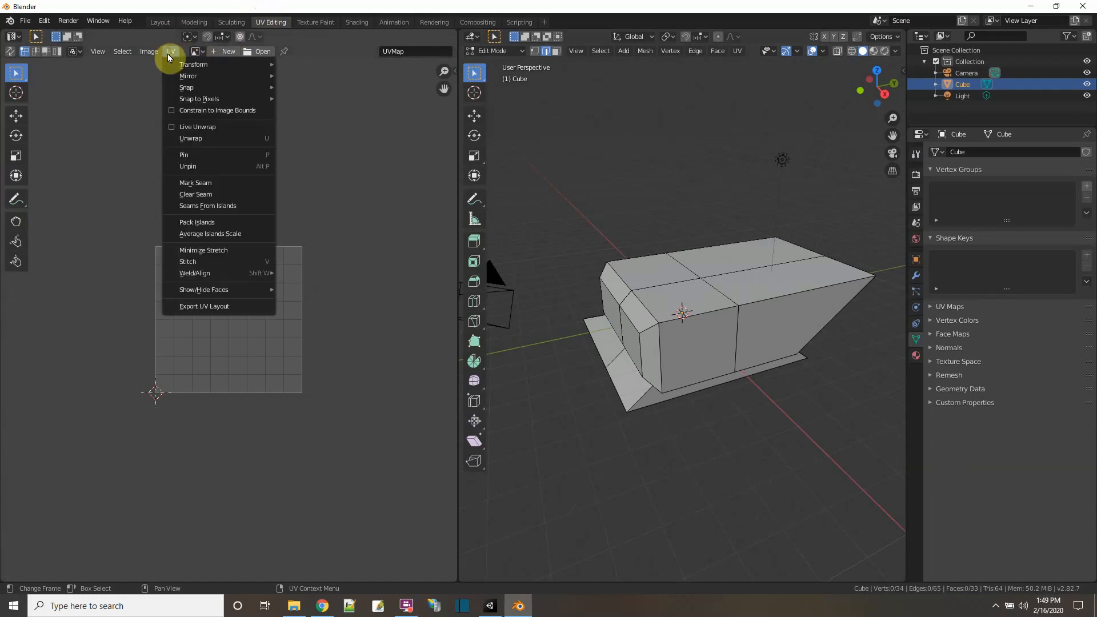
pyautogui.click(189, 397)
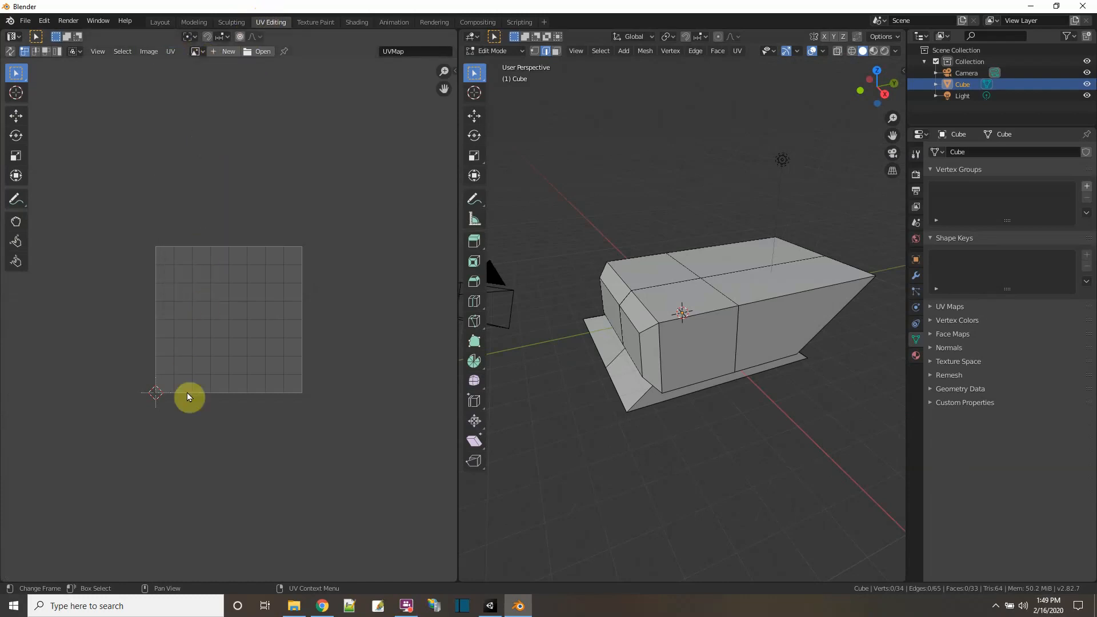
pyautogui.moveTo(549, 189)
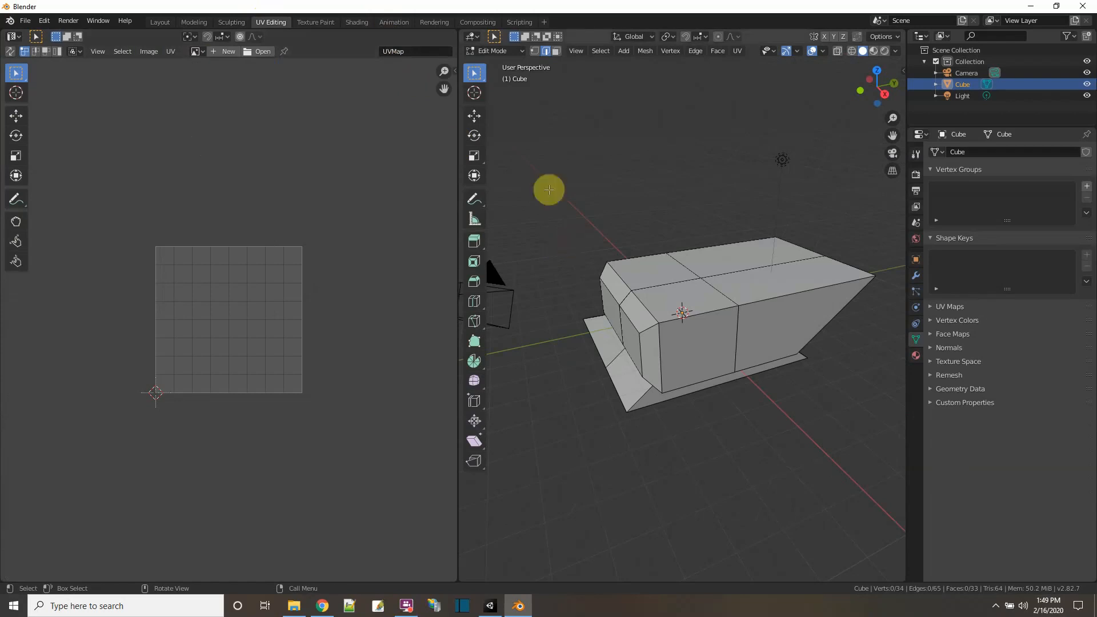
pyautogui.moveTo(592, 187)
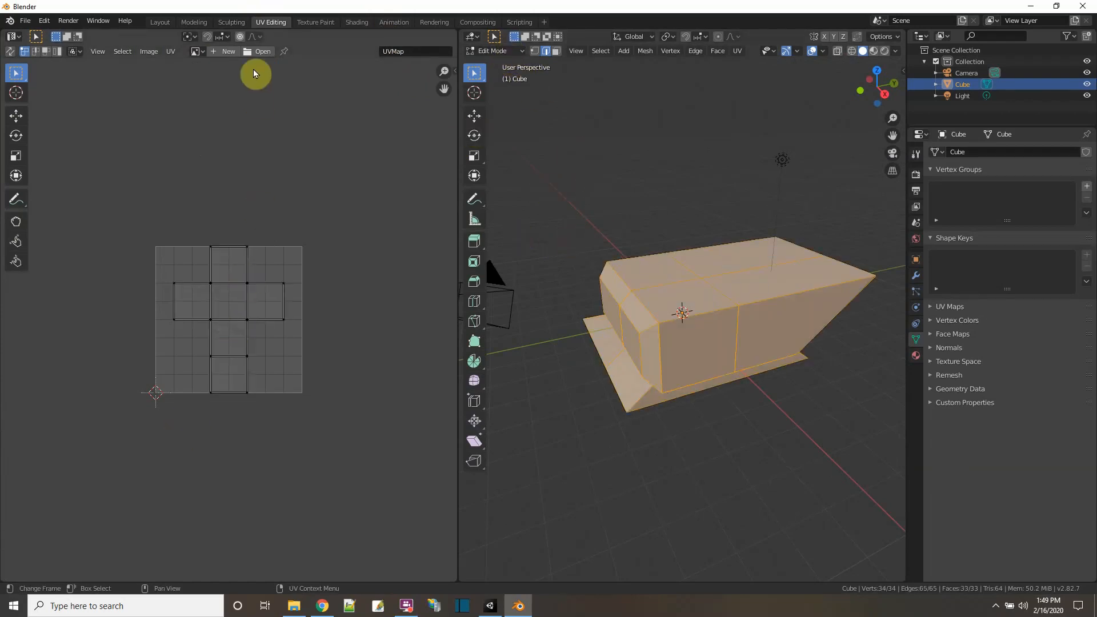
pyautogui.click(170, 51)
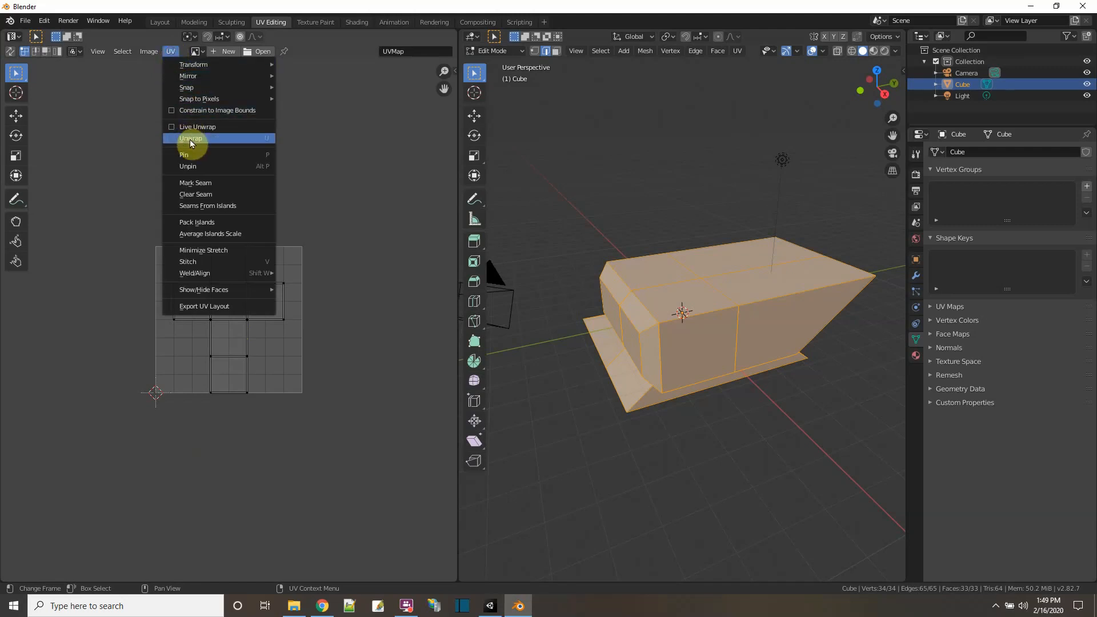
pyautogui.click(191, 138)
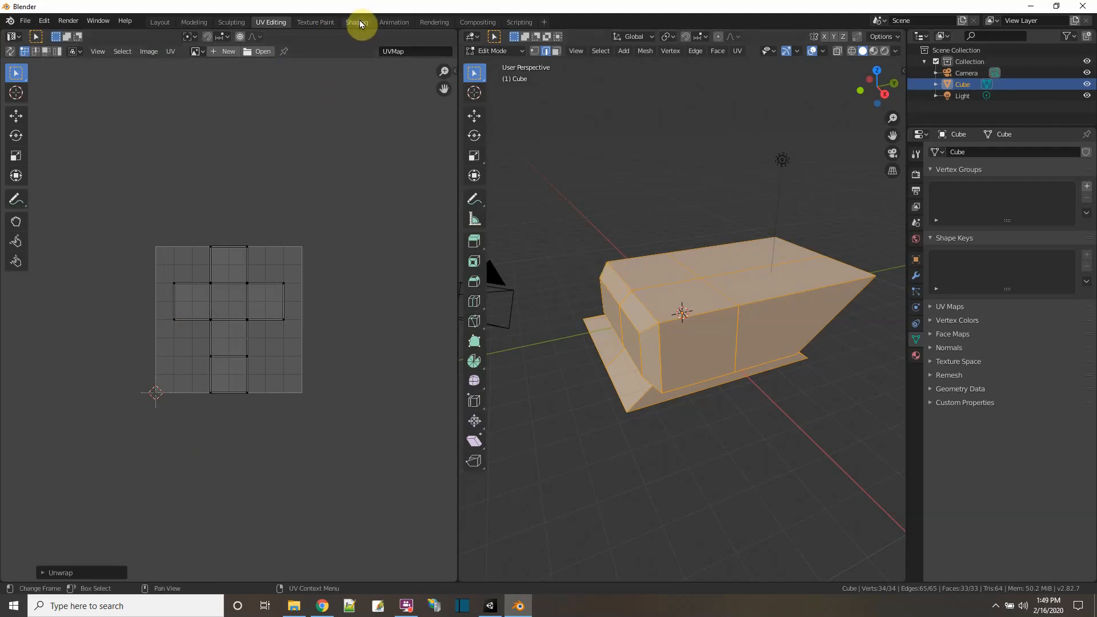
# Re-unwrap the whole mesh in Edit Mode with Smart UV Project using default settings.
pyautogui.click(357, 22)
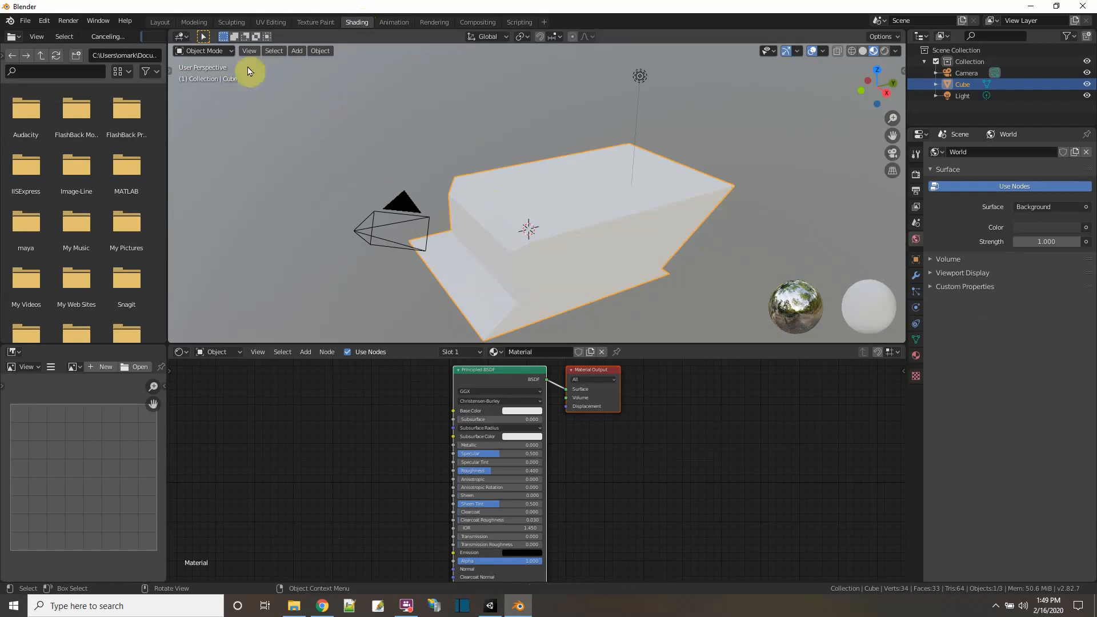
pyautogui.press('Tab')
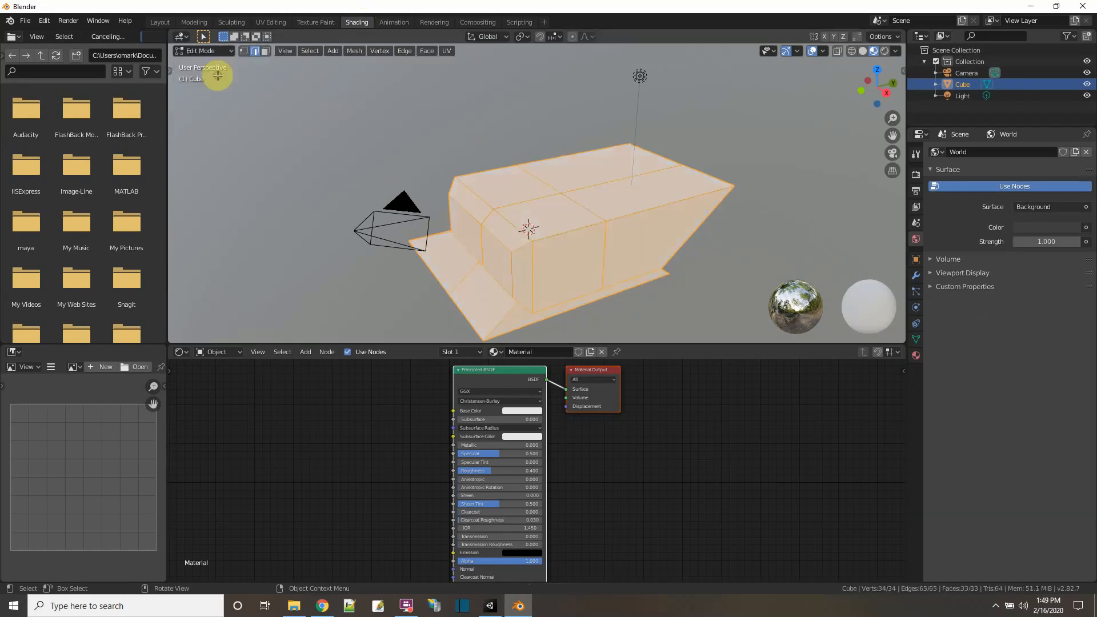
pyautogui.moveTo(446, 50)
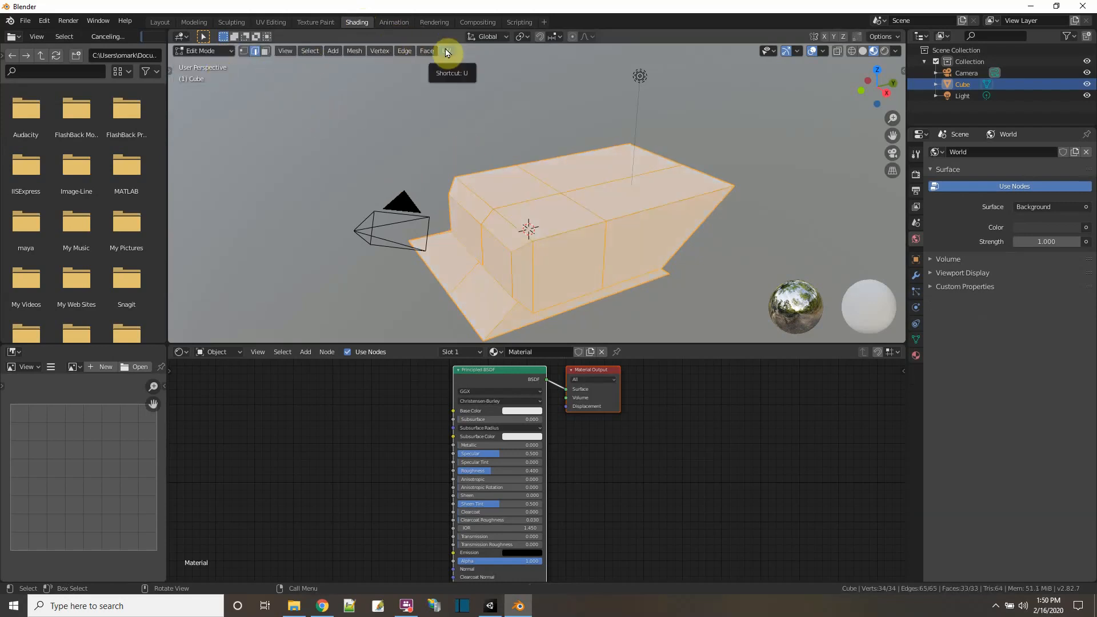
pyautogui.click(446, 51)
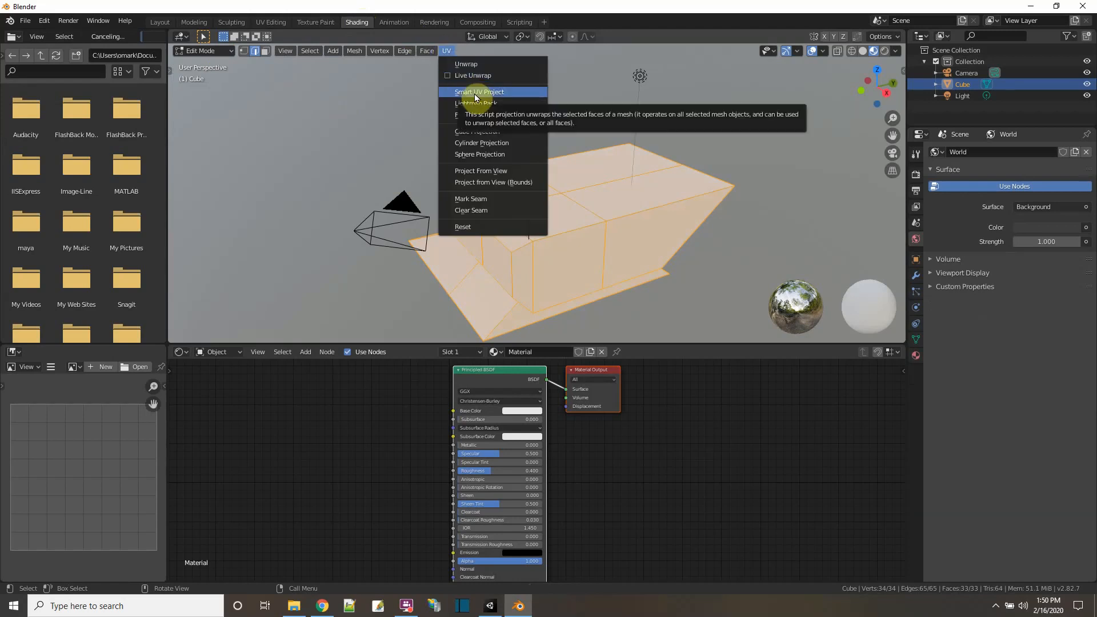
pyautogui.click(479, 91)
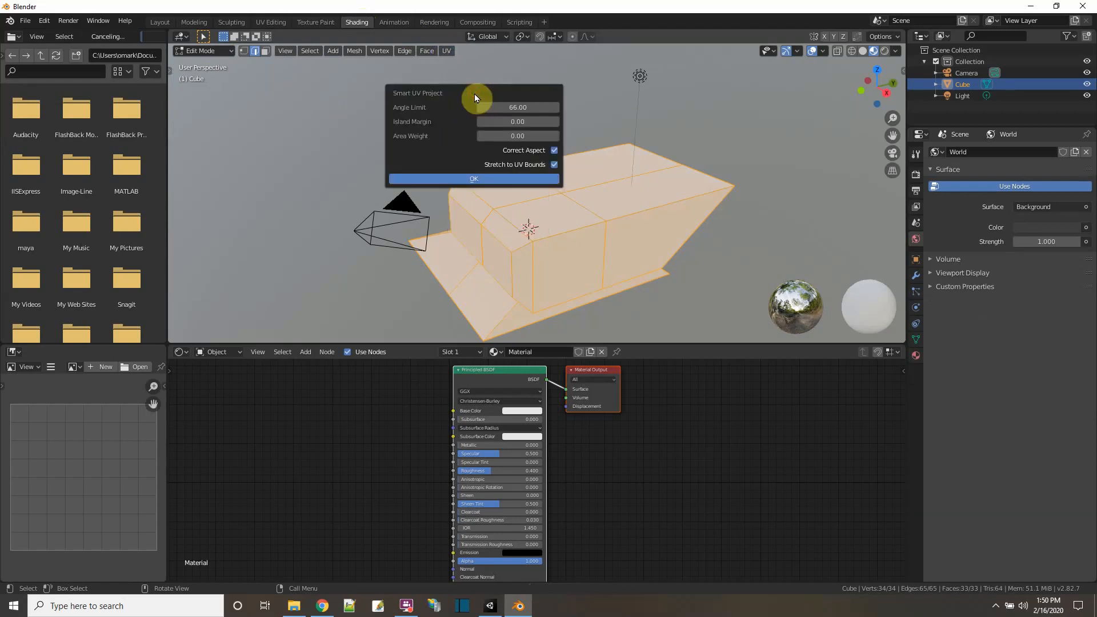
pyautogui.click(473, 178)
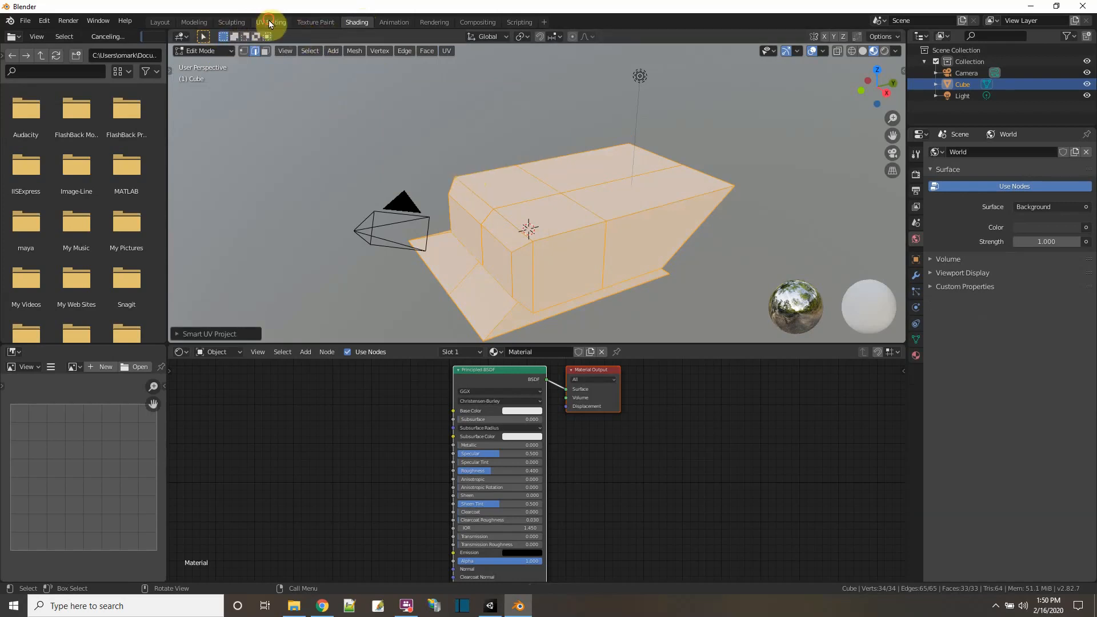
pyautogui.click(271, 22)
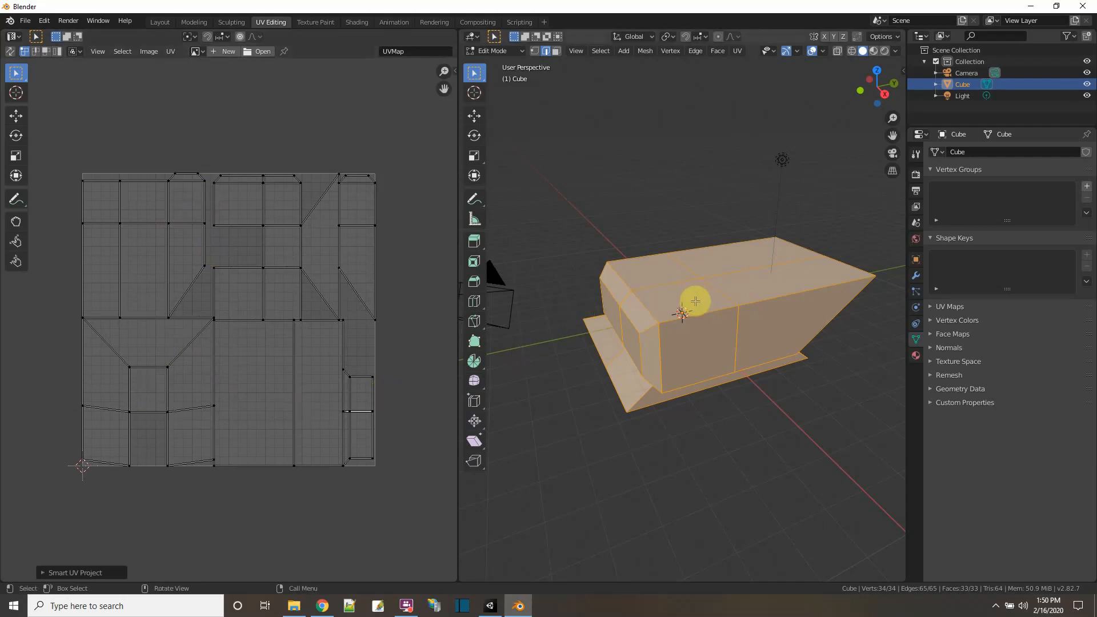
pyautogui.moveTo(691, 297)
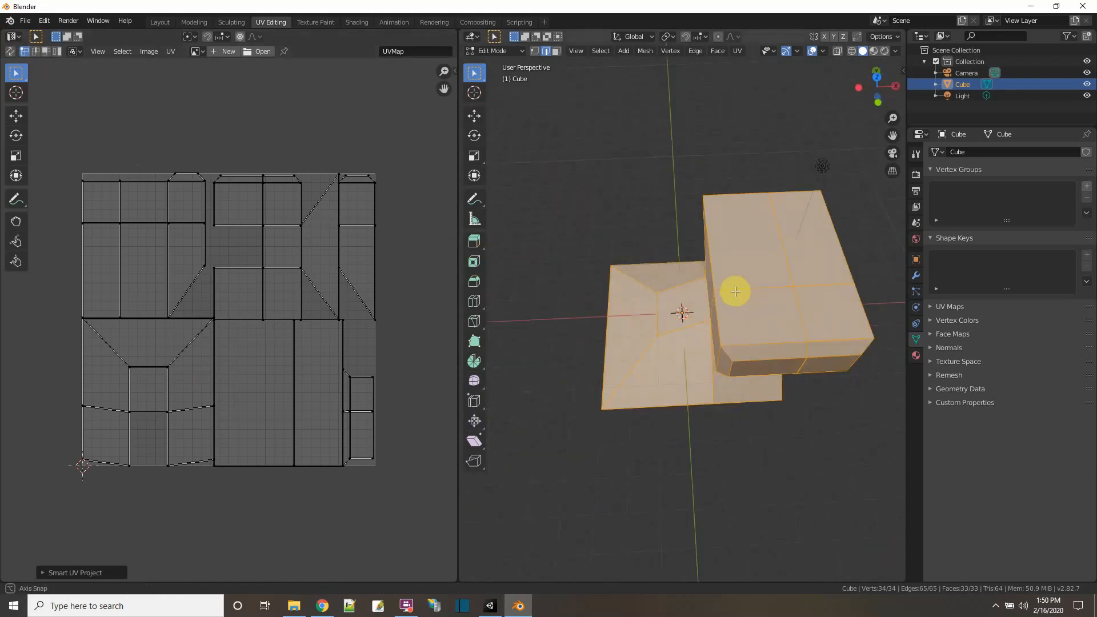
# Orbit the viewport to look down on the mesh.
pyautogui.moveTo(734, 294); pyautogui.dragTo(745, 301)
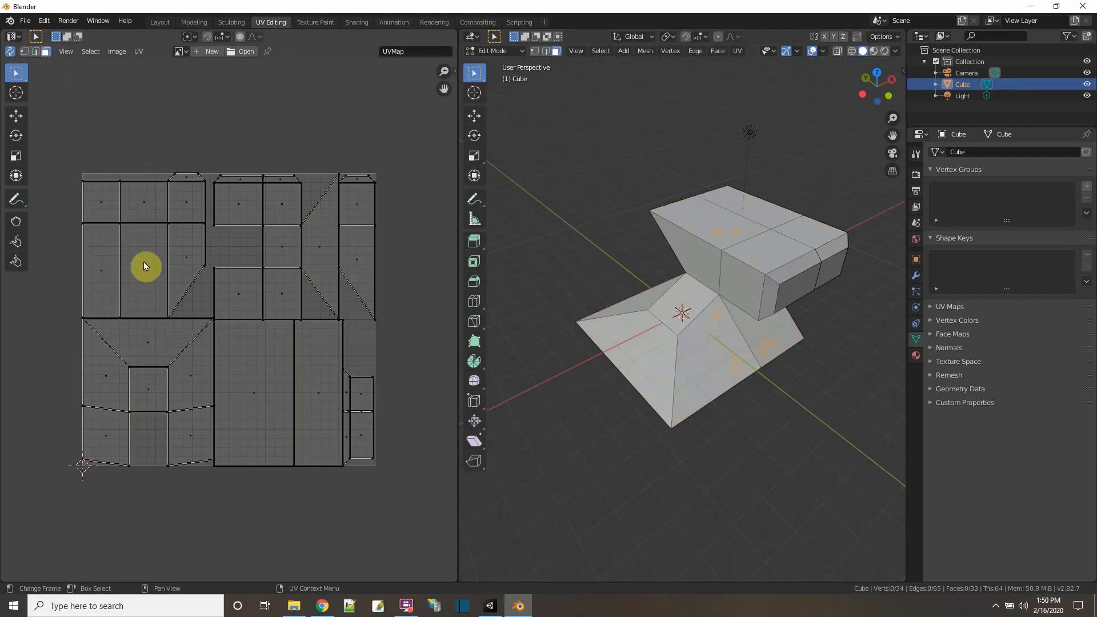
# Select a single face of the mesh and a face on the upper block.
pyautogui.click(158, 350)
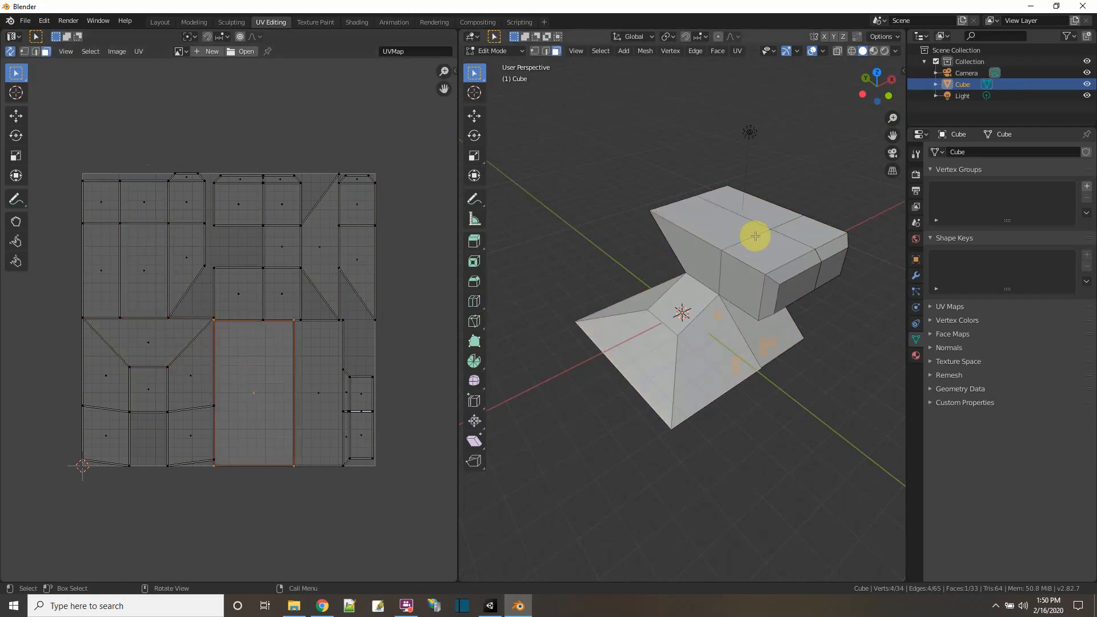
pyautogui.click(238, 293)
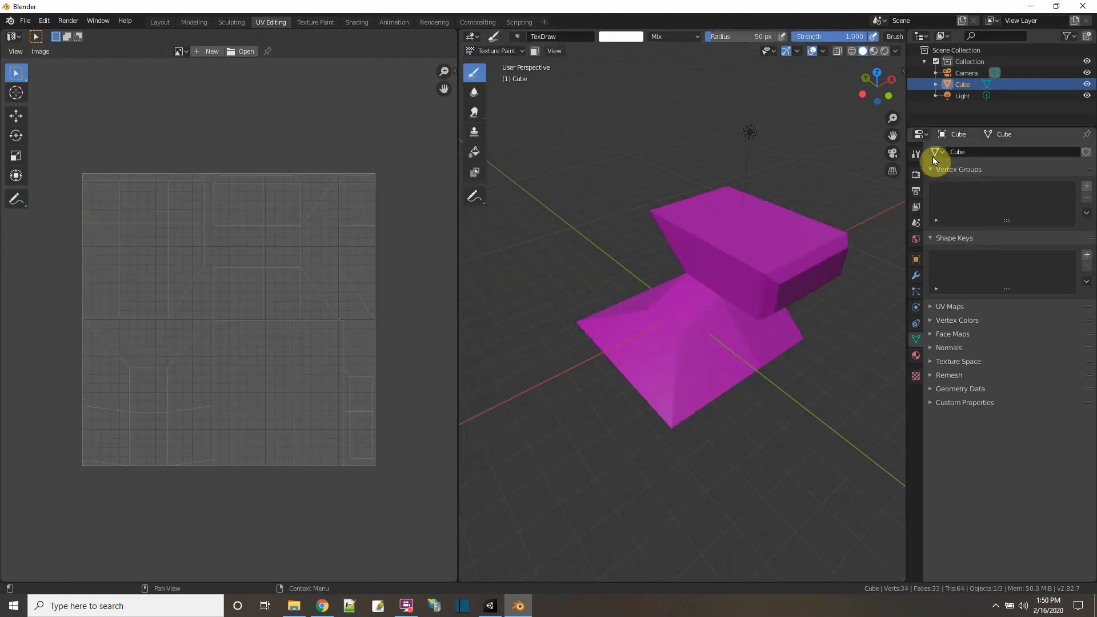
# Add a Base Color texture slot with a white default fill in the paint tool settings.
pyautogui.click(915, 152)
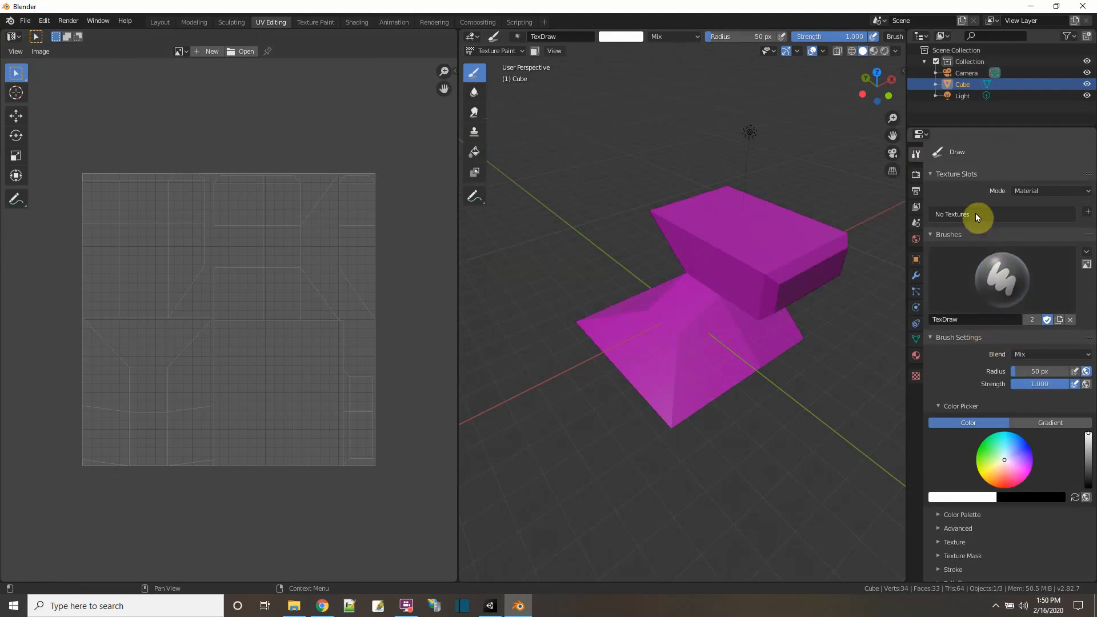
pyautogui.click(979, 214)
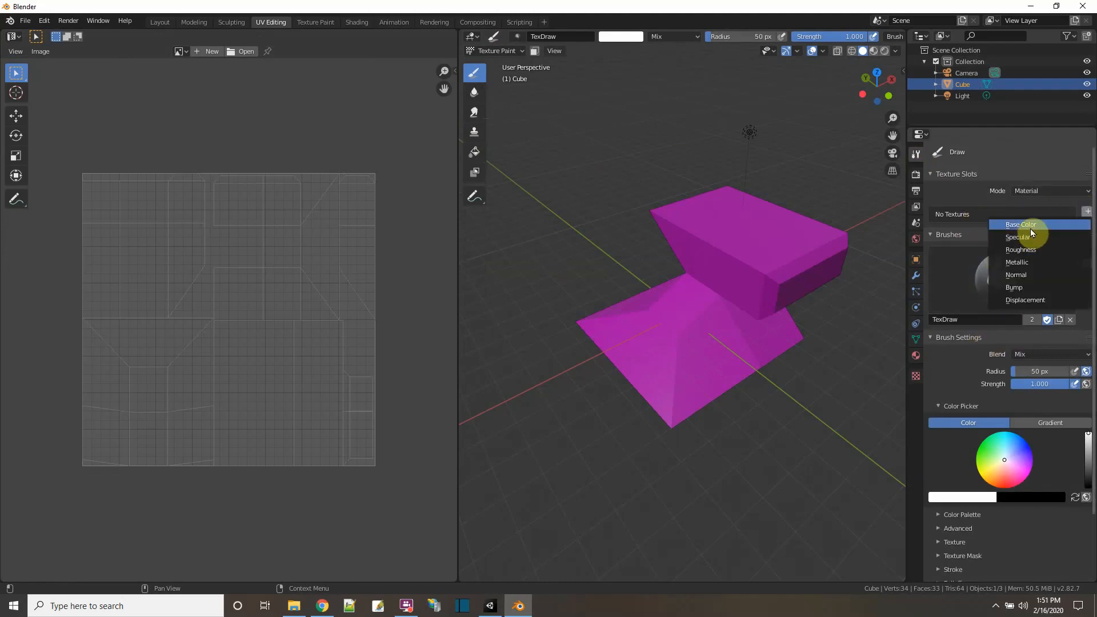
pyautogui.click(1021, 225)
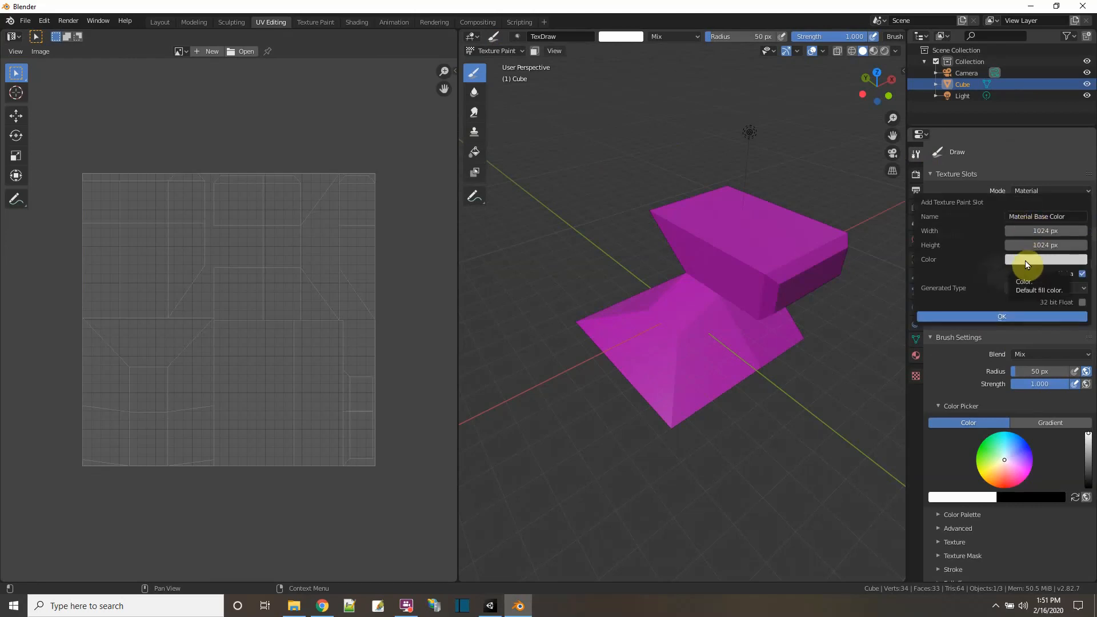
pyautogui.click(1000, 317)
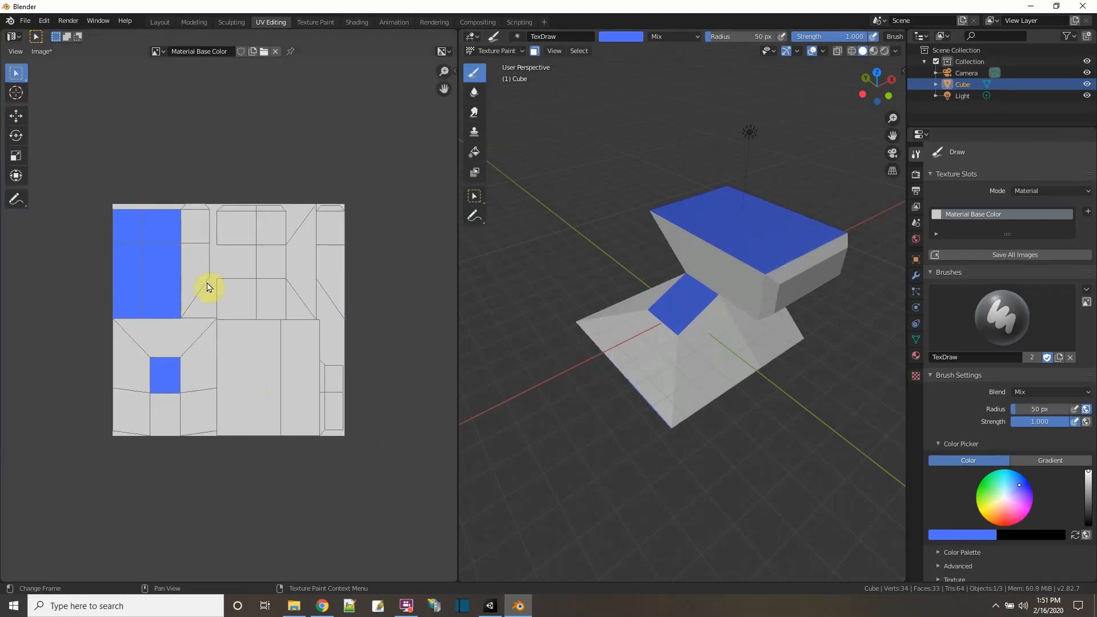
pyautogui.moveTo(607, 118)
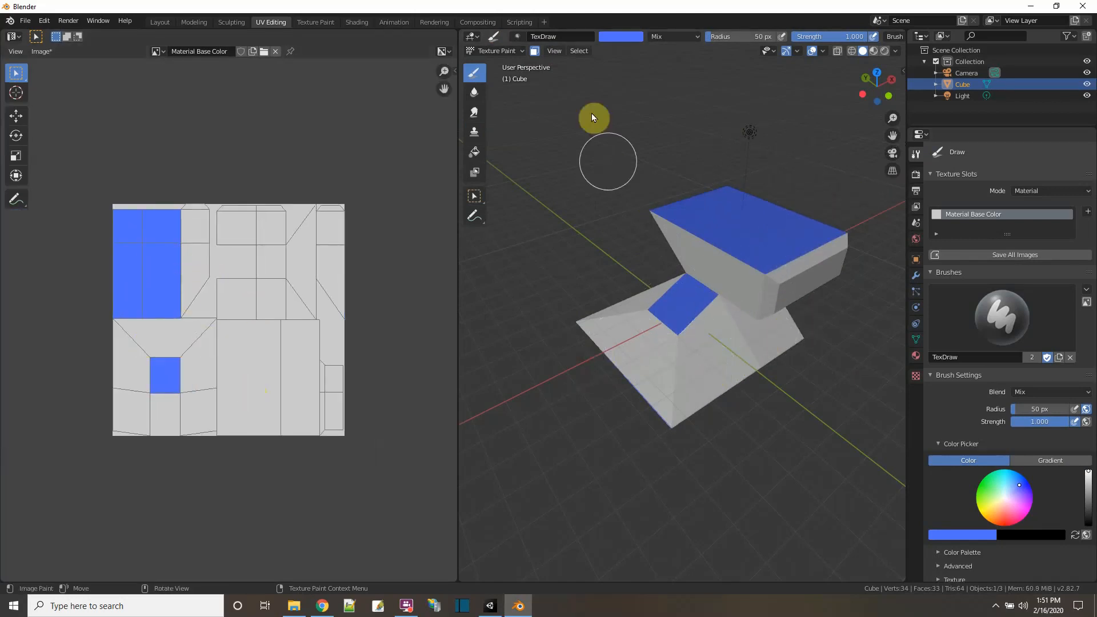
# Enter Edit Mode to select the lower part's faces, then return to Texture Paint mode.
pyautogui.click(498, 50)
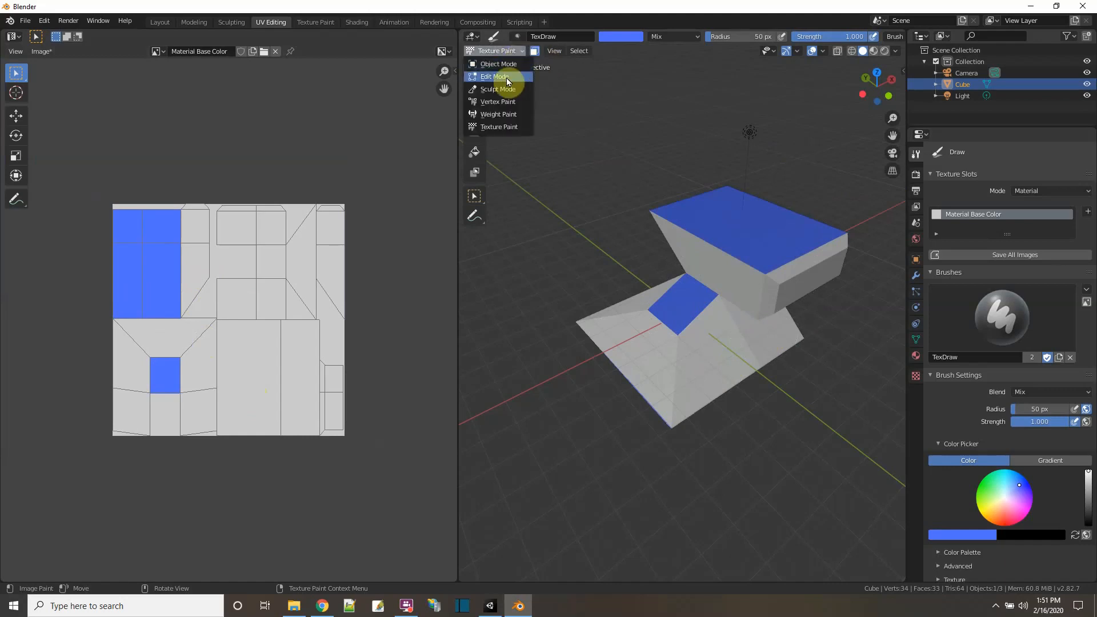
pyautogui.click(494, 76)
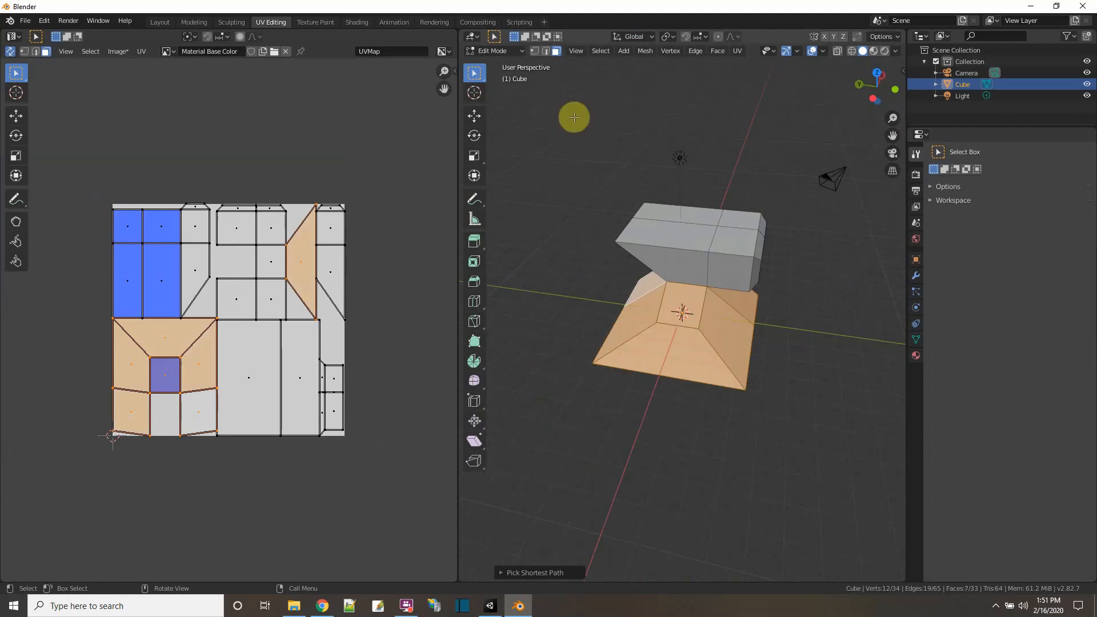
pyautogui.click(495, 50)
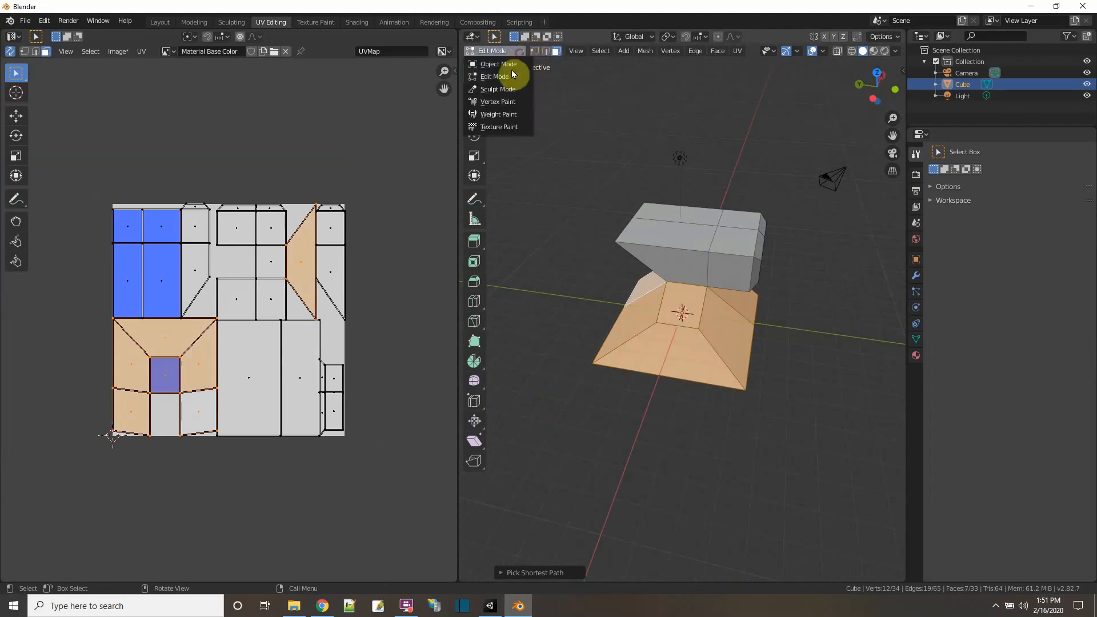
pyautogui.click(500, 127)
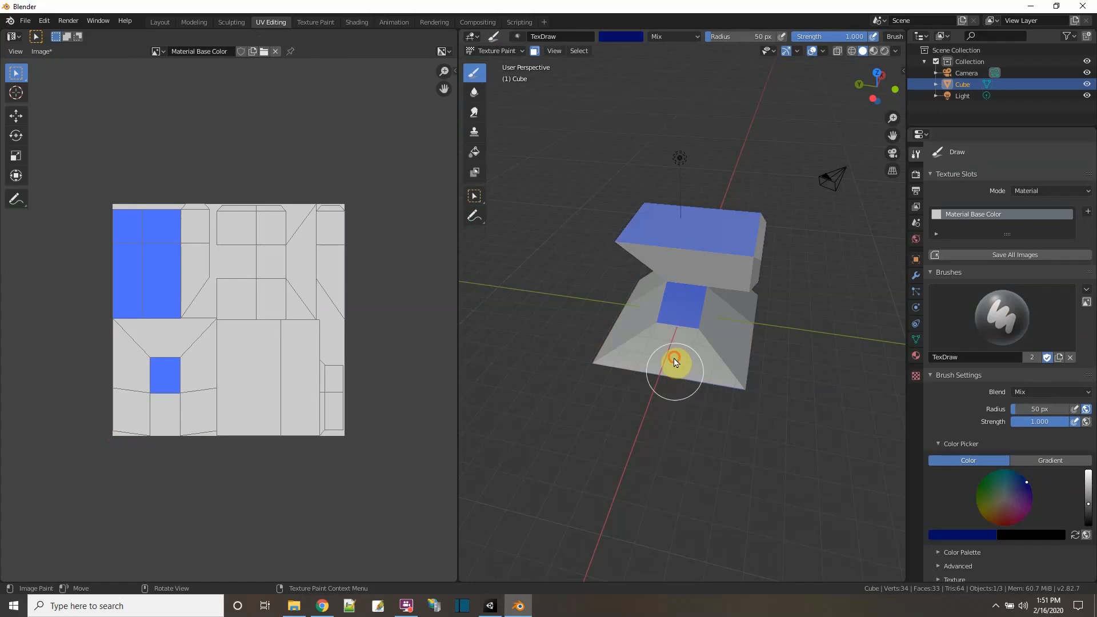
# Paint trial dark blue strokes across the lower pyramid-shaped part.
pyautogui.moveTo(675, 362); pyautogui.dragTo(643, 353)
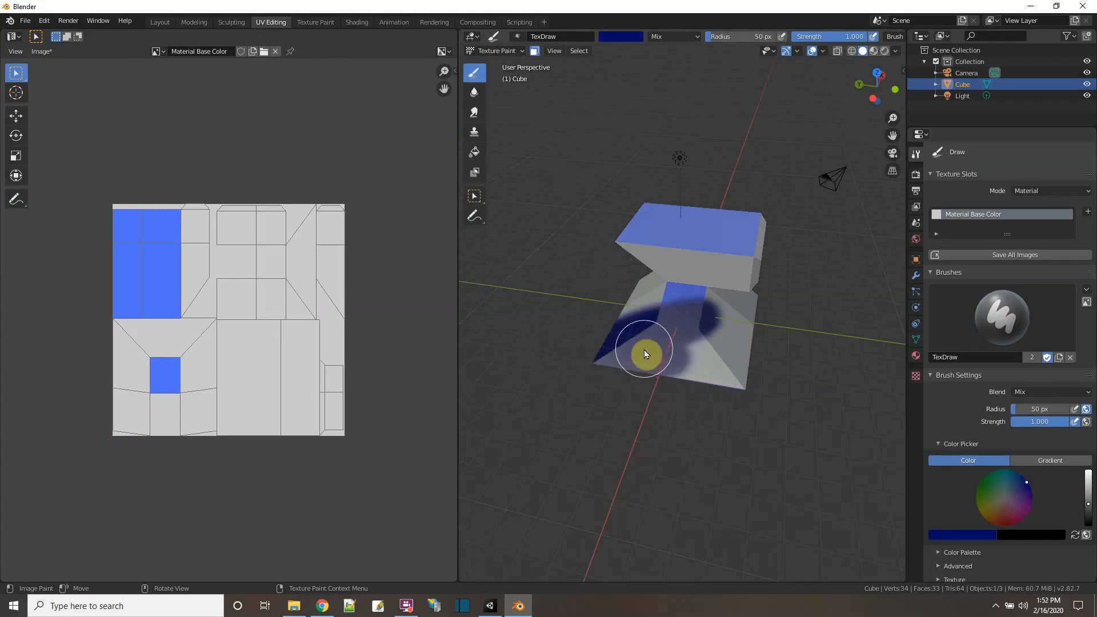
pyautogui.moveTo(643, 353); pyautogui.dragTo(635, 283)
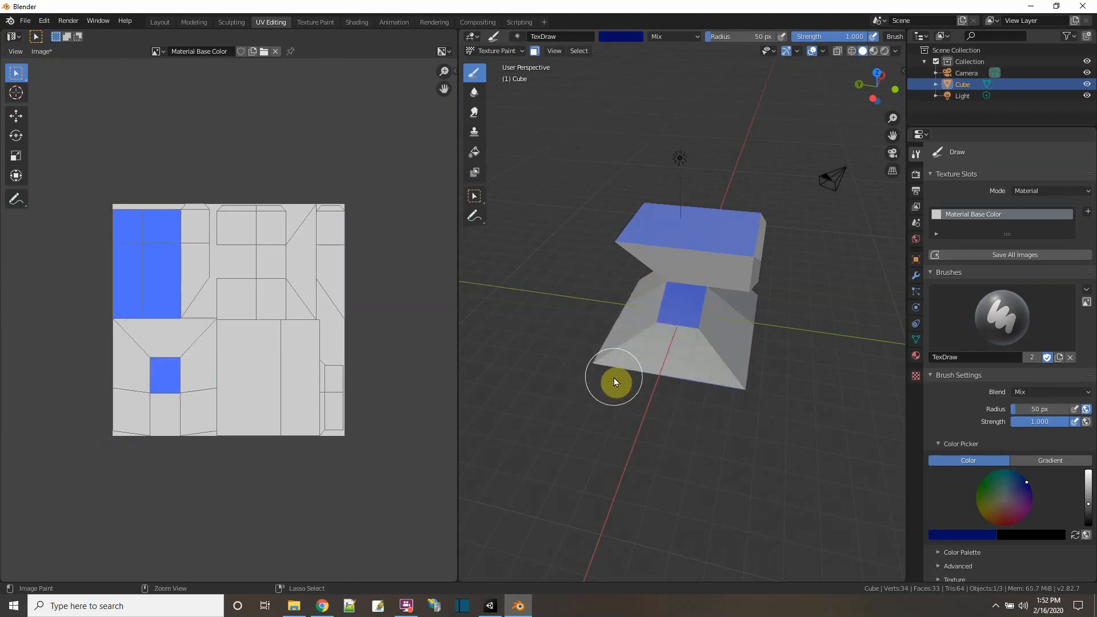
pyautogui.click(494, 51)
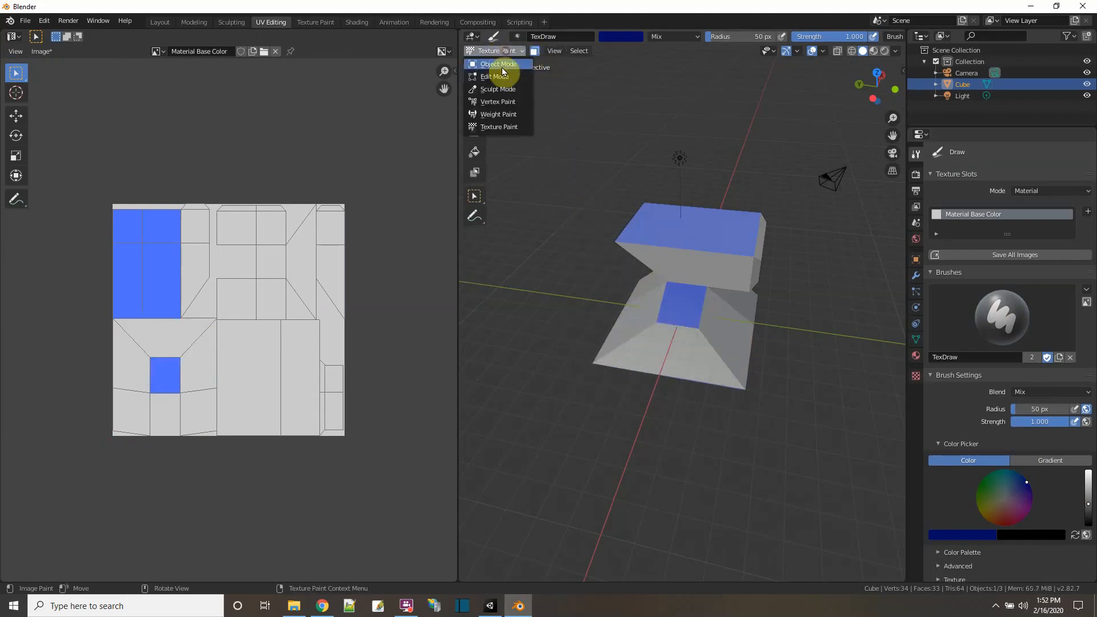
# Change the mesh's interaction mode from the mode dropdown.
pyautogui.click(495, 76)
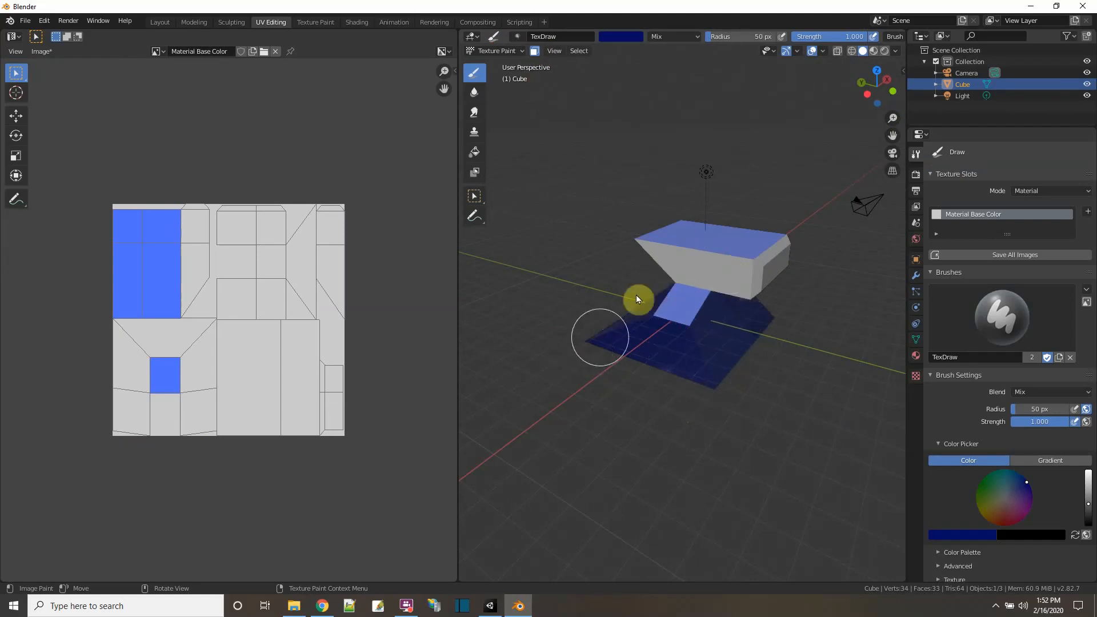
# Paint the lower part and remaining selected faces dark blue, leaving top and centre faces light blue.
pyautogui.moveTo(636, 300); pyautogui.dragTo(668, 350)
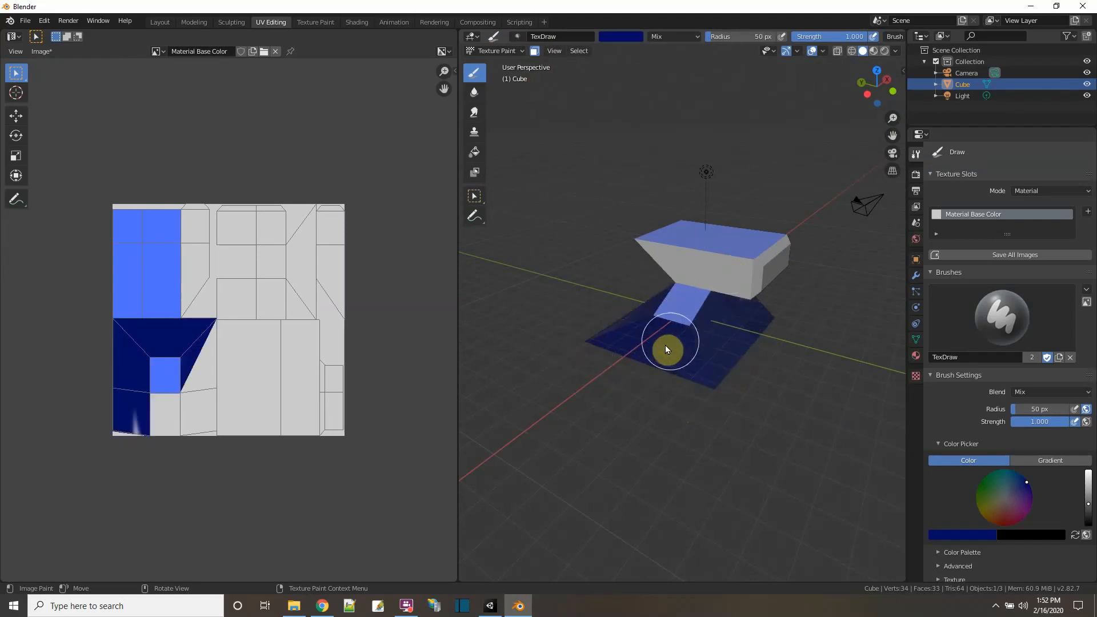
pyautogui.moveTo(669, 350); pyautogui.dragTo(734, 351)
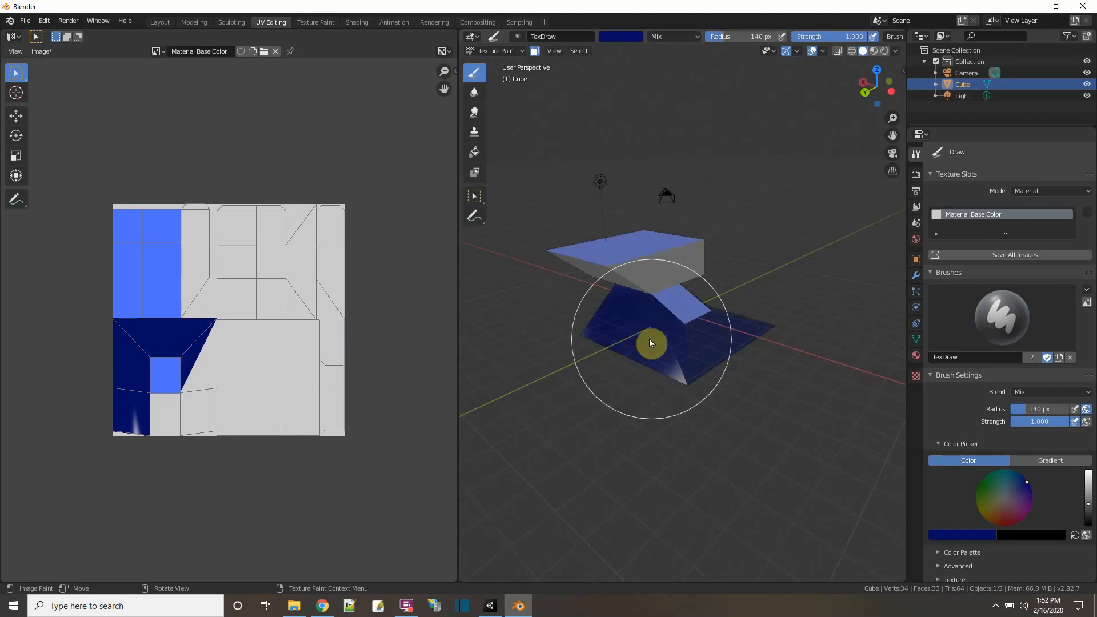
pyautogui.moveTo(650, 343); pyautogui.dragTo(650, 376)
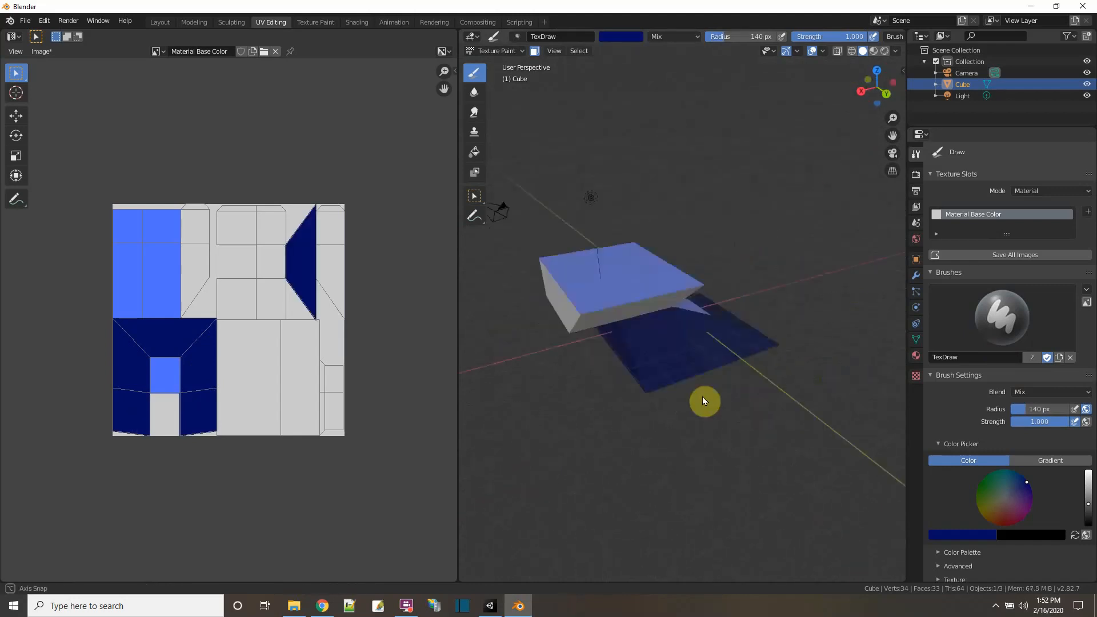
pyautogui.moveTo(705, 401); pyautogui.dragTo(616, 421)
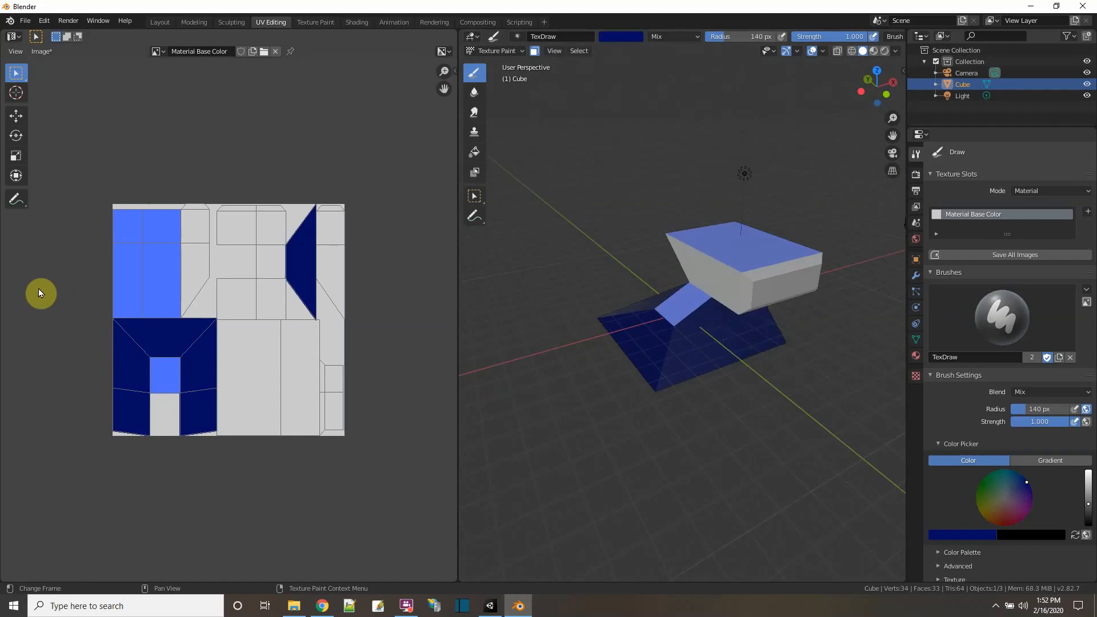
pyautogui.moveTo(735, 291)
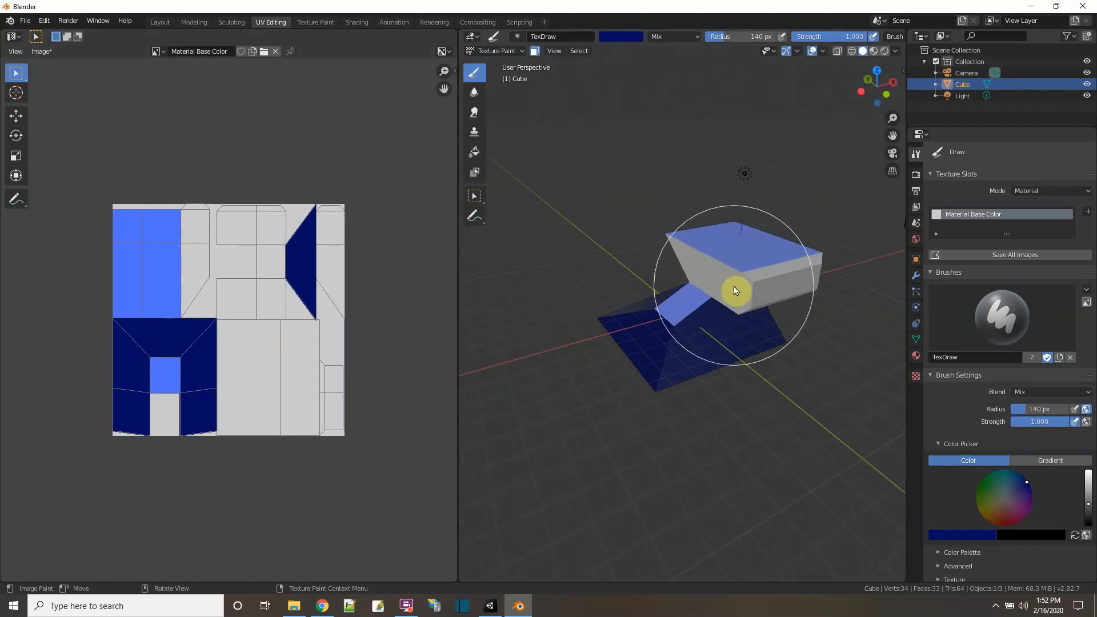